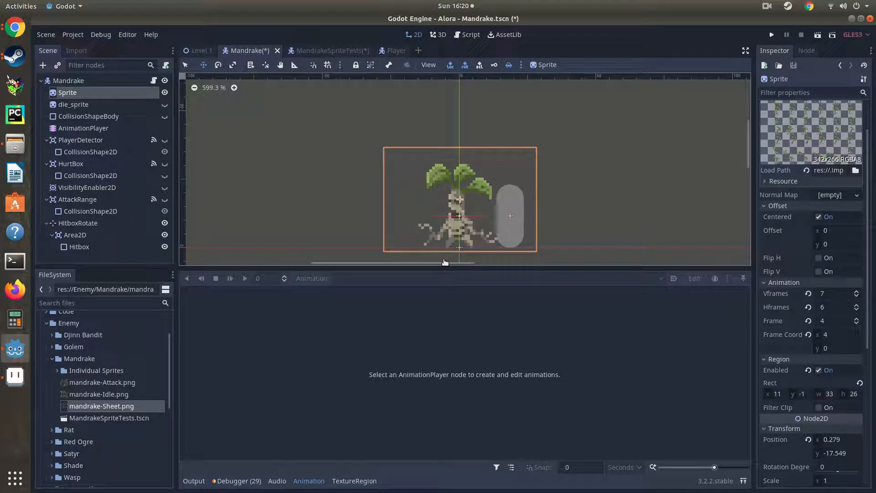
mouse_move(684, 105)
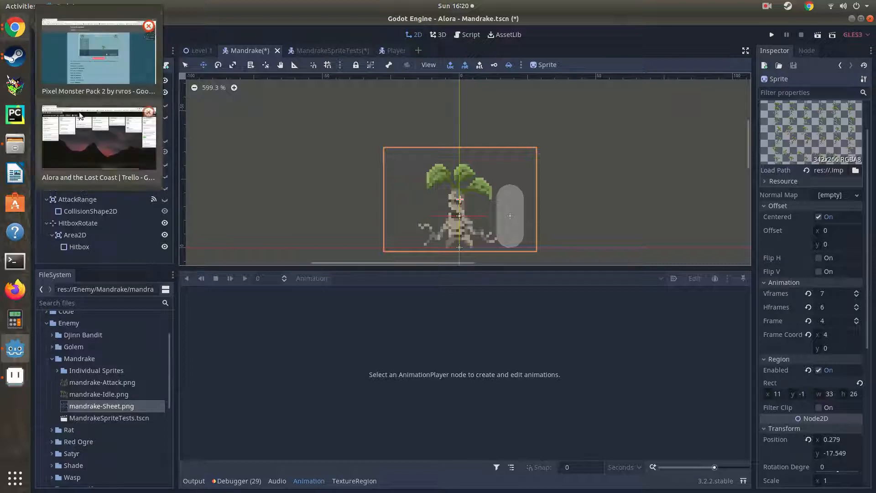
left_click(98, 53)
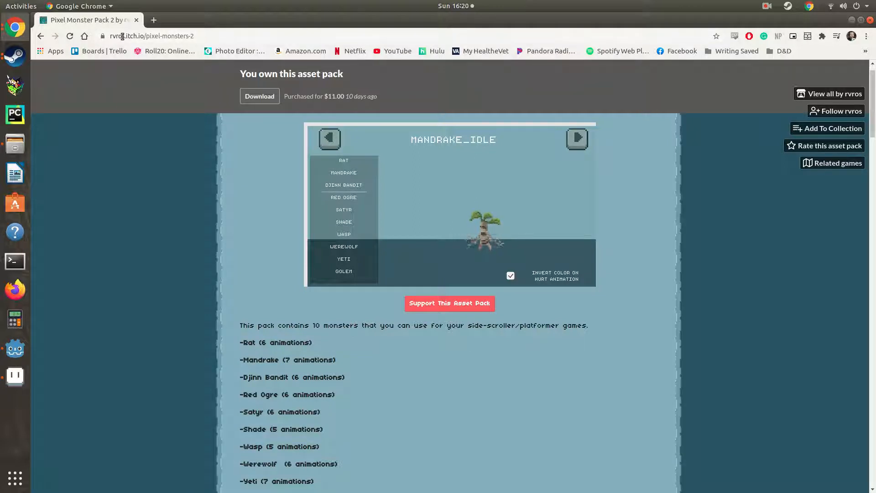
scroll("down", 3)
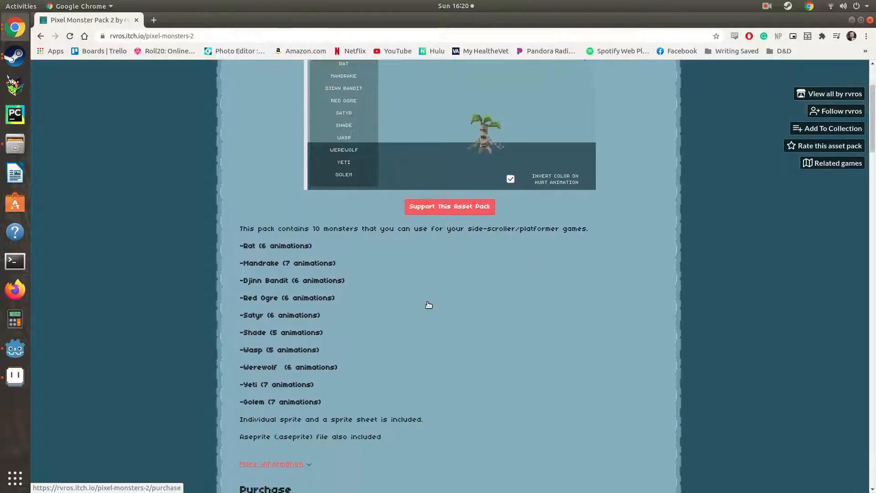
scroll("up", 3)
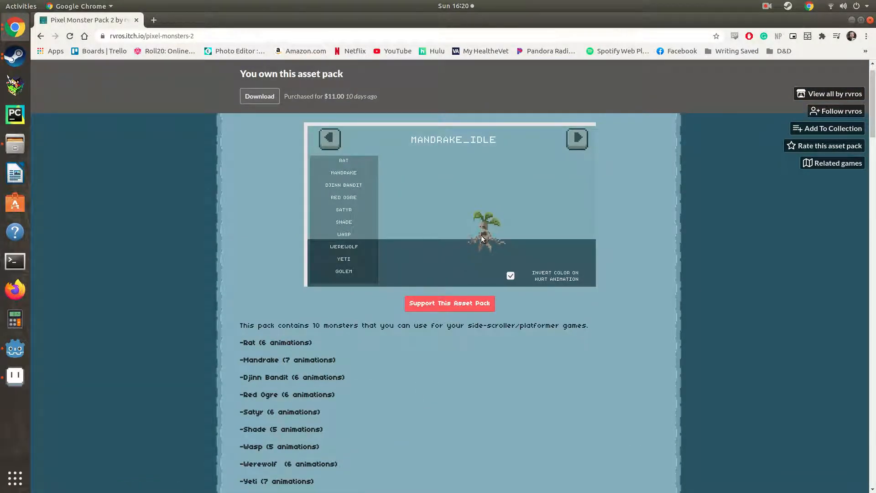
scroll("down", 3)
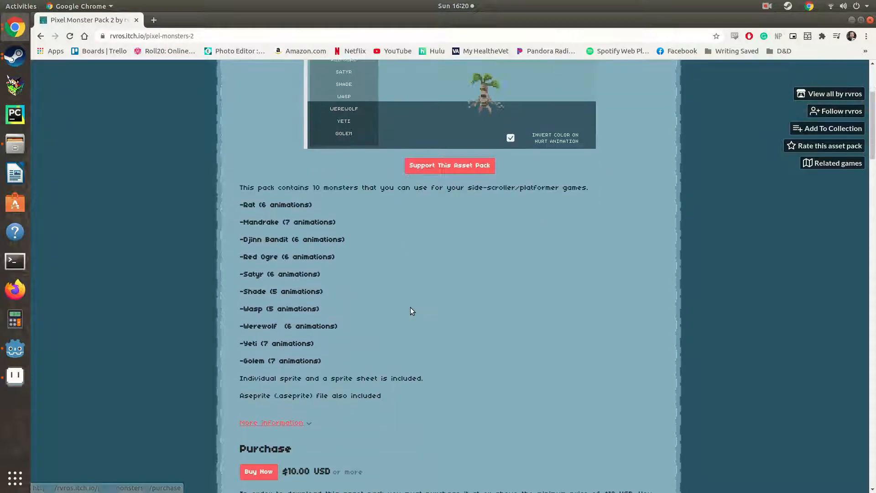
scroll("up", 3)
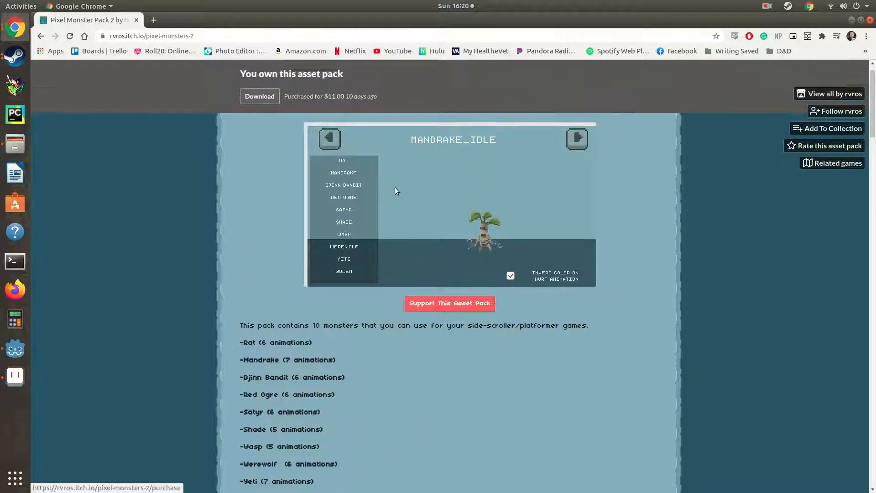
mouse_move(164, 290)
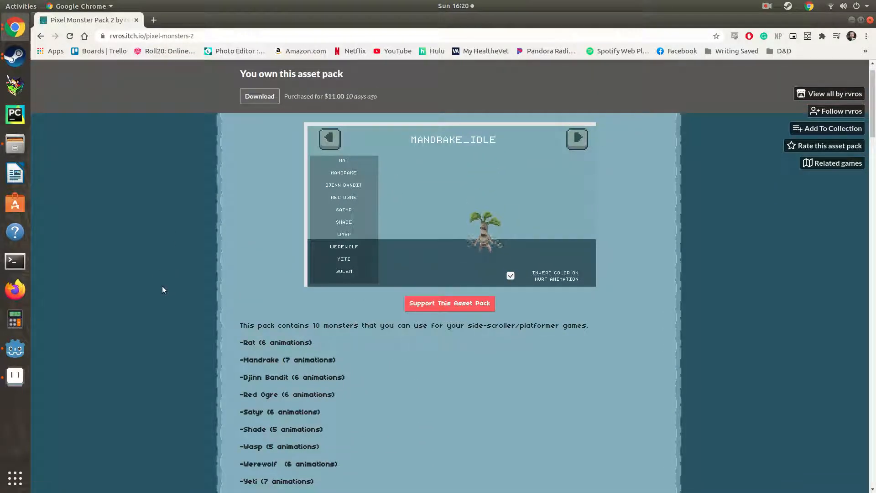
scroll("down", 3)
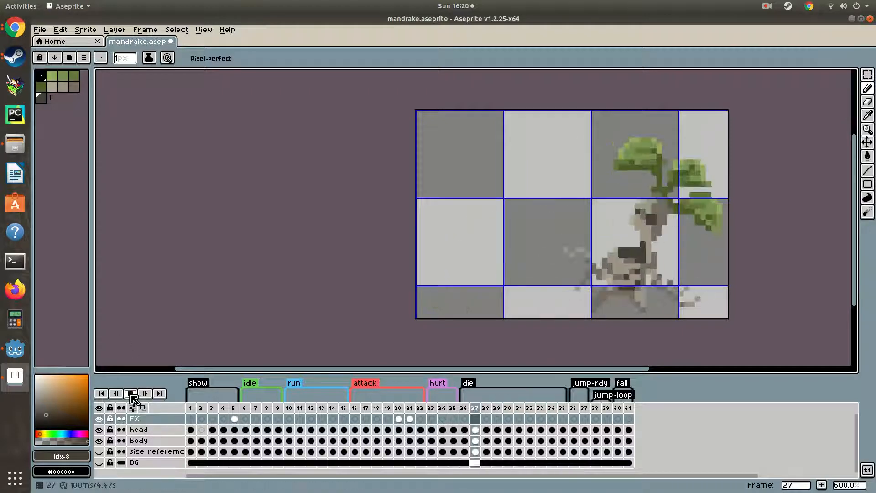
left_click(129, 393)
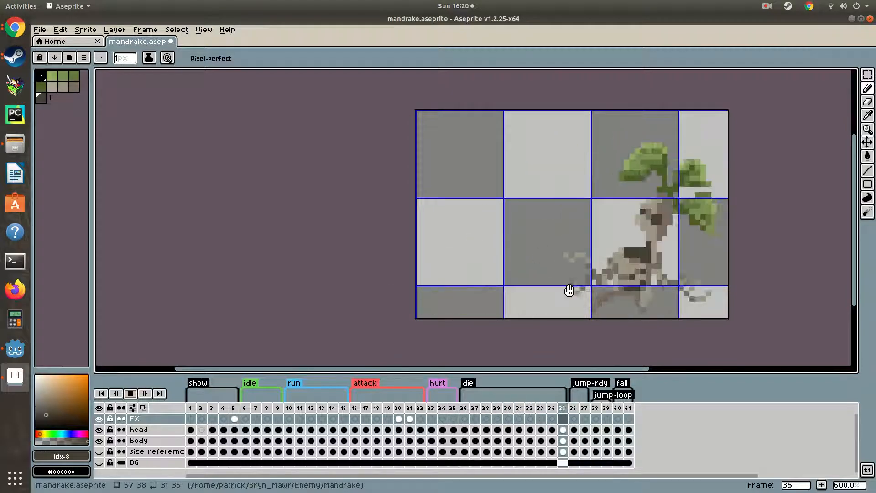
left_click(130, 394)
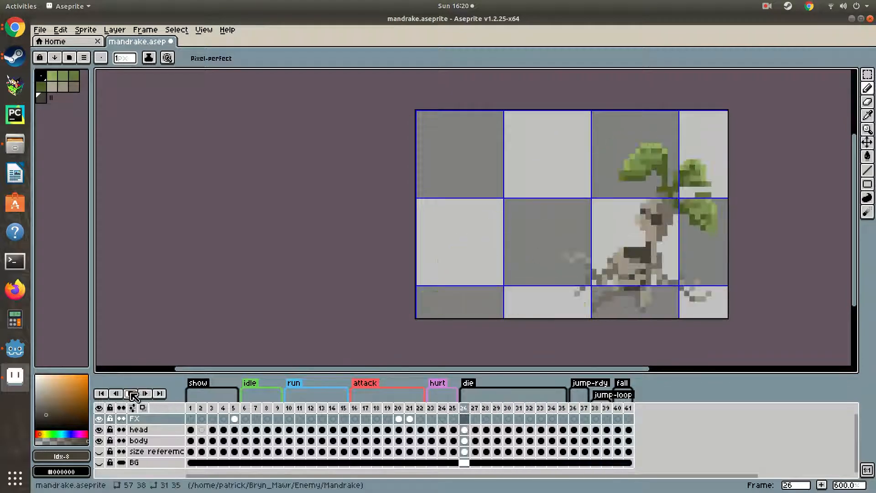
left_click(129, 394)
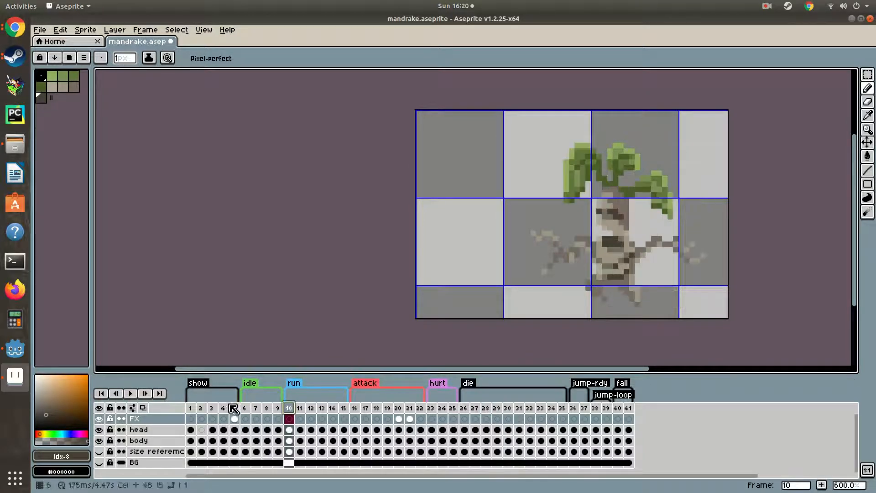
left_click(130, 393)
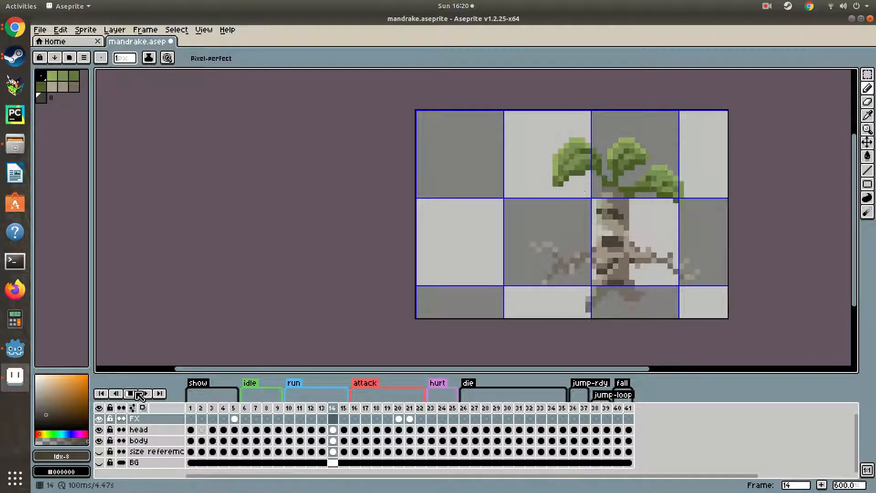
left_click(130, 394)
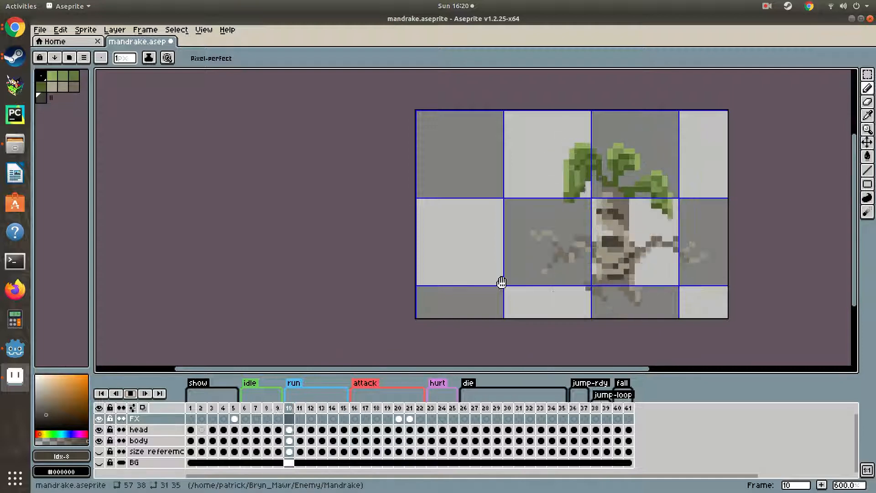
left_click(131, 394)
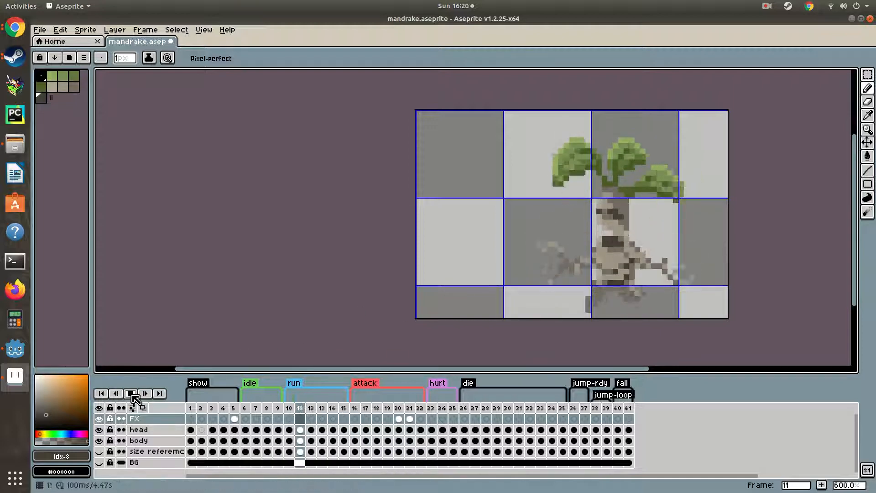
left_click(131, 394)
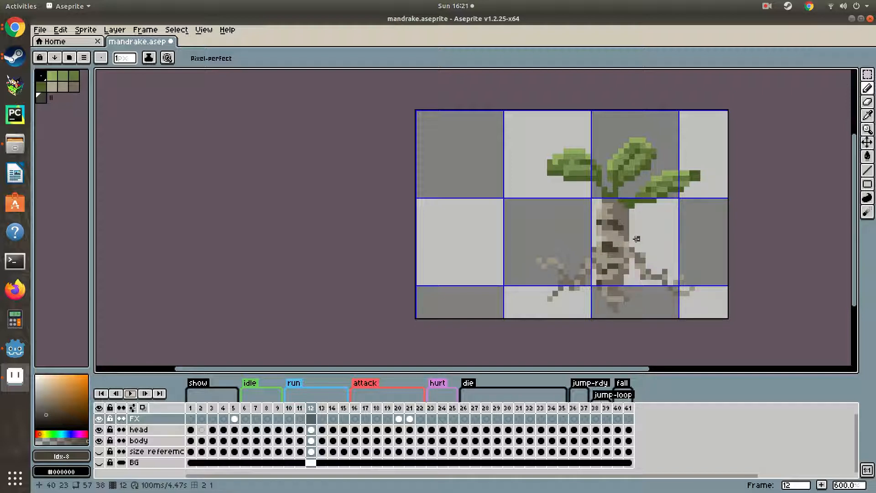
mouse_move(587, 253)
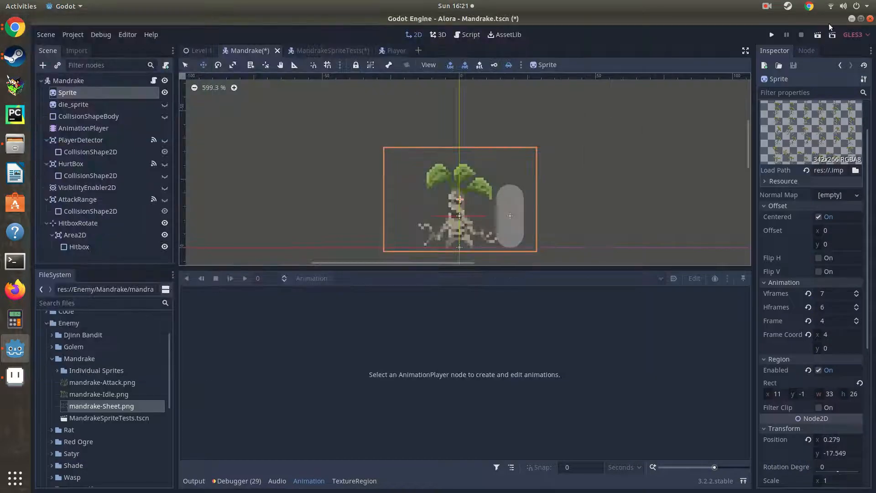
Add a Sprite child node under KinematicBody2D in the MandrakeSpriteTests scene.
left_click(323, 50)
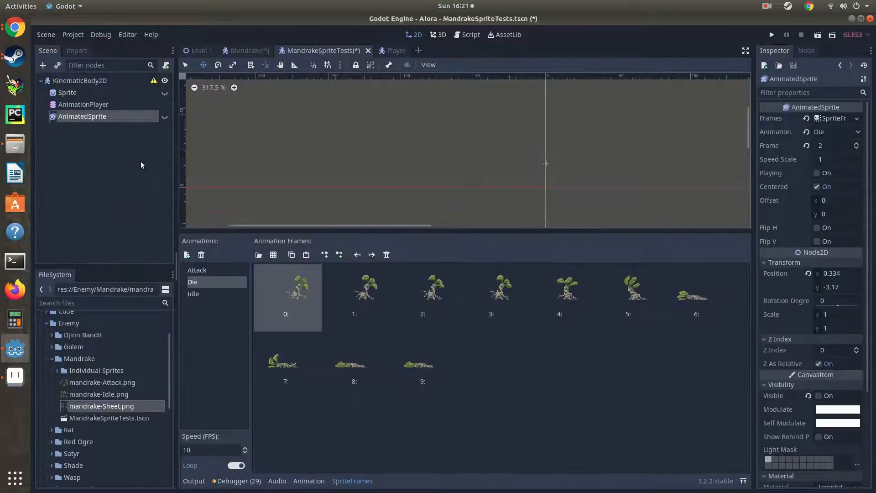
right_click(80, 80)
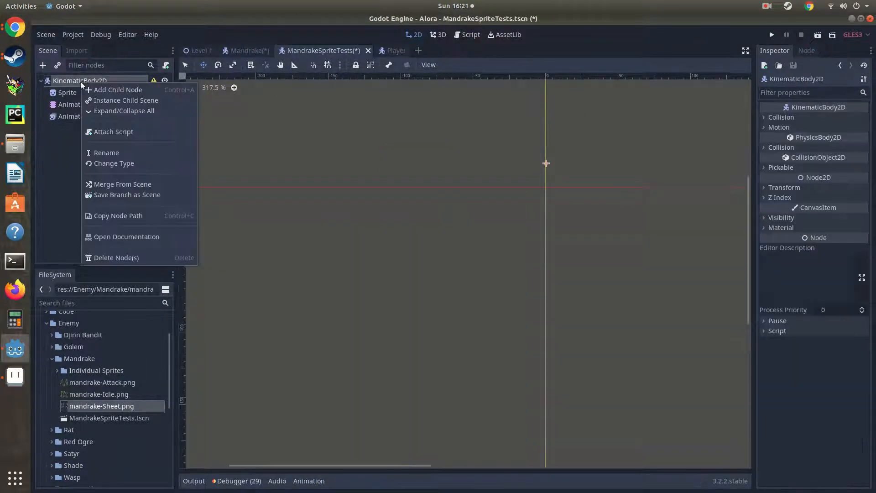
mouse_move(118, 90)
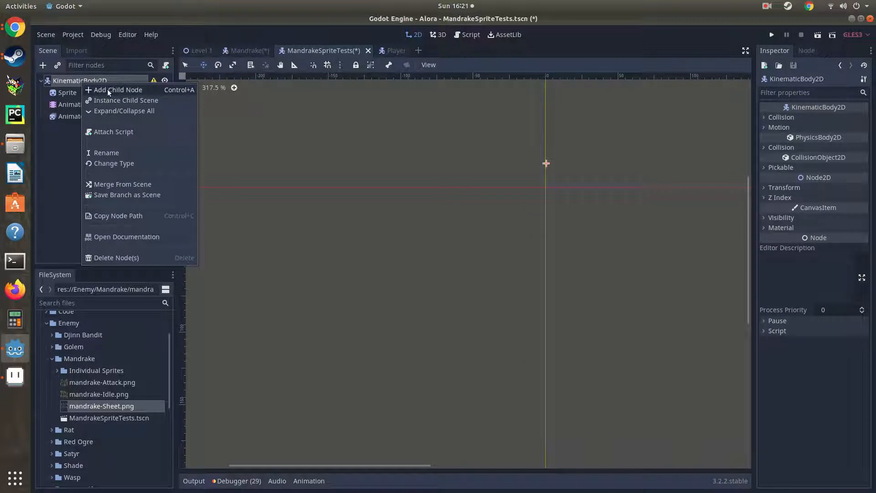
left_click(117, 90)
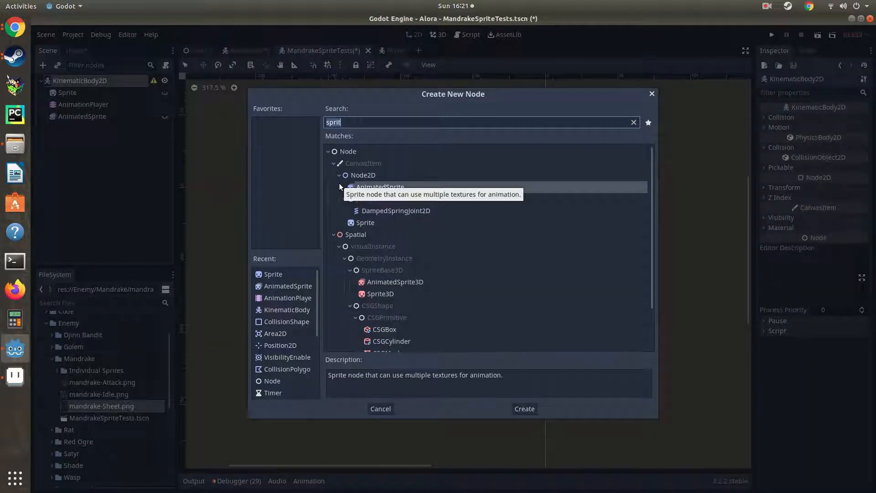
mouse_move(379, 223)
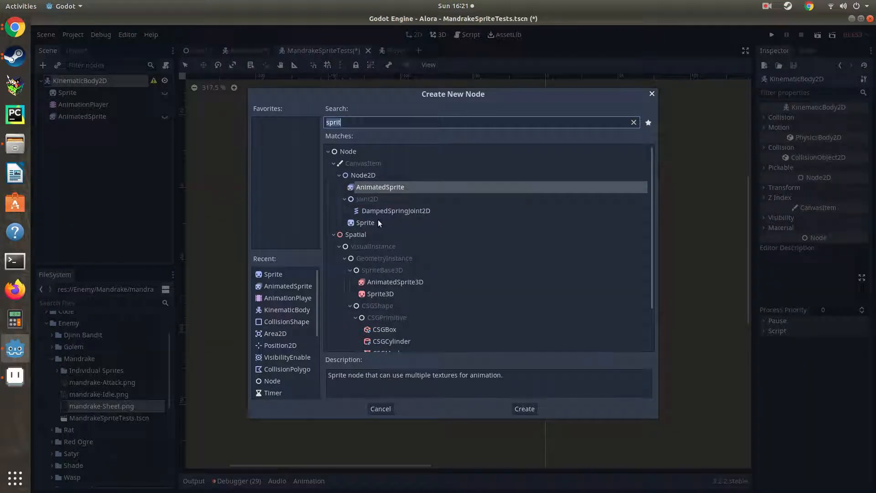
left_click(523, 409)
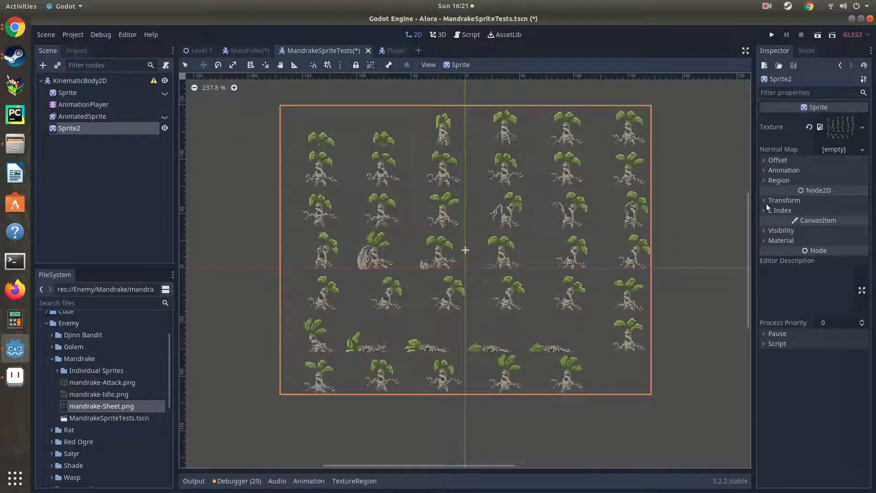
Set Sprite2's Hframes to 6 so one column of mandrakes shows.
left_click(784, 200)
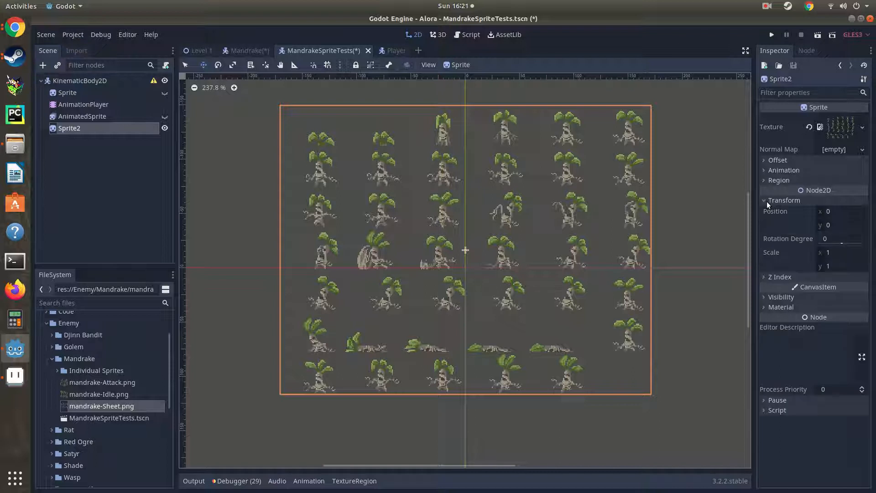
left_click(784, 169)
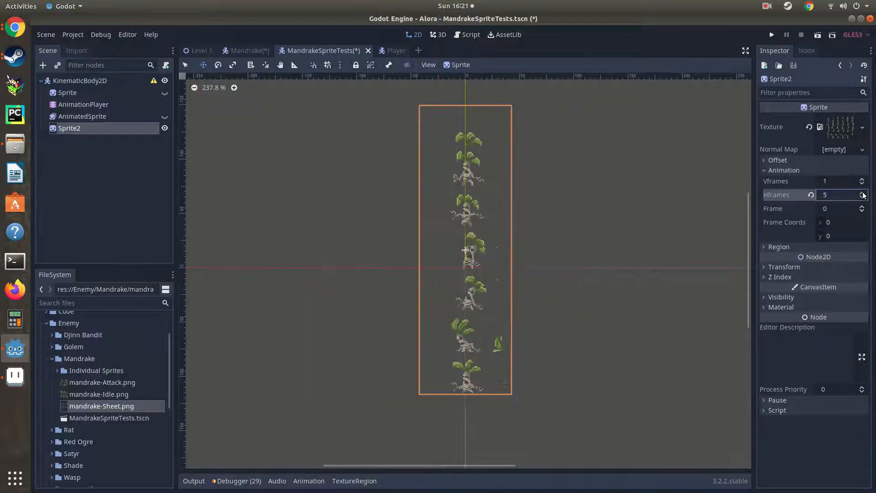
left_click(863, 193)
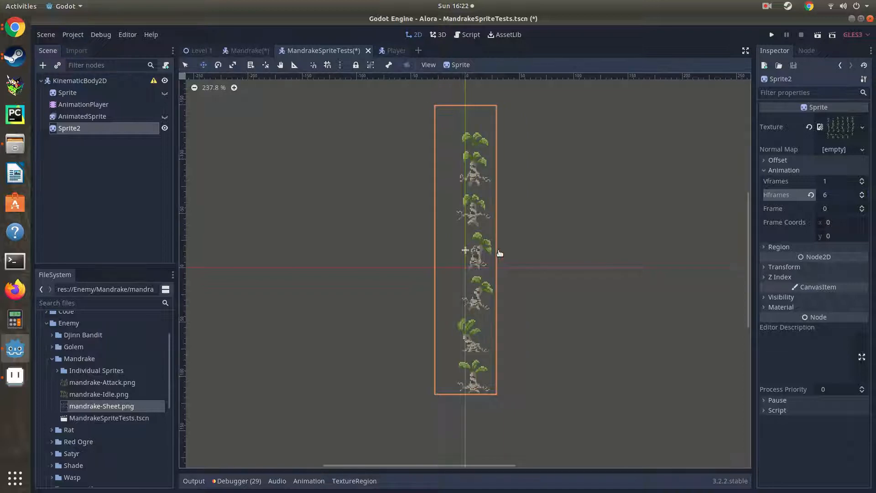
scroll("up", 3)
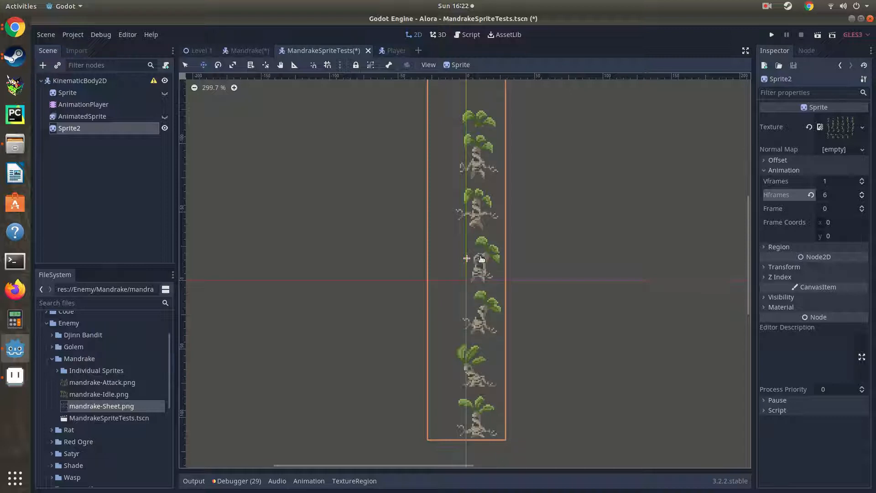
mouse_move(306, 128)
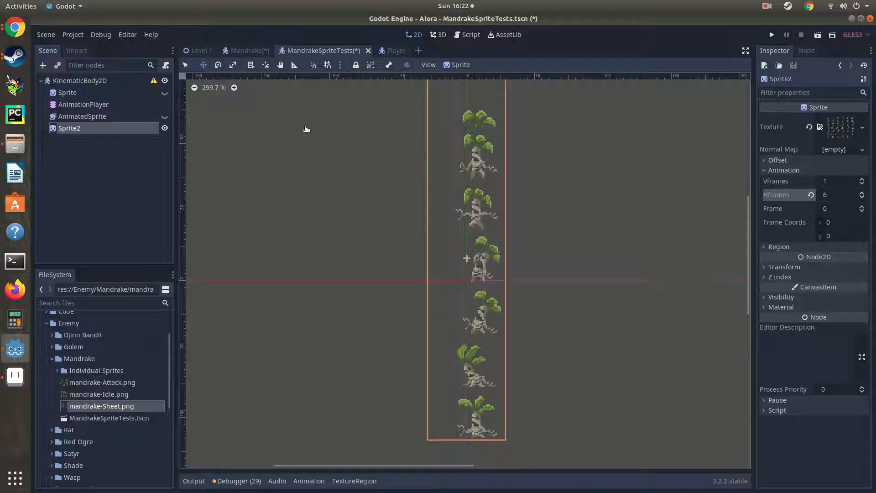
scroll("down", 3)
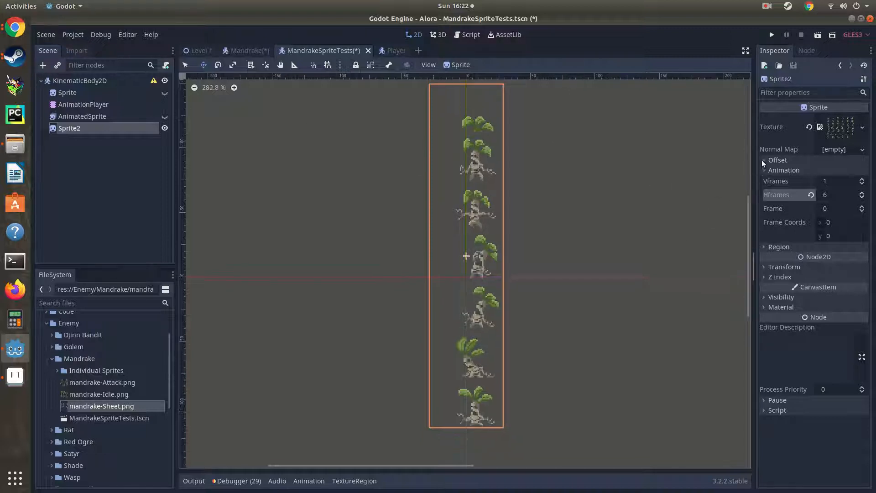
Compare Flip H on and off, then raise Sprite2's Vframes toward 7 for a single frame.
left_click(764, 161)
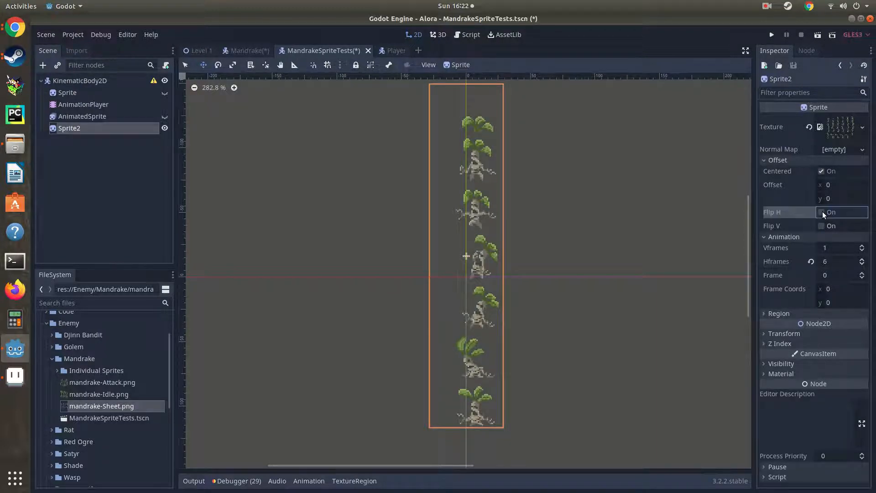
left_click(821, 212)
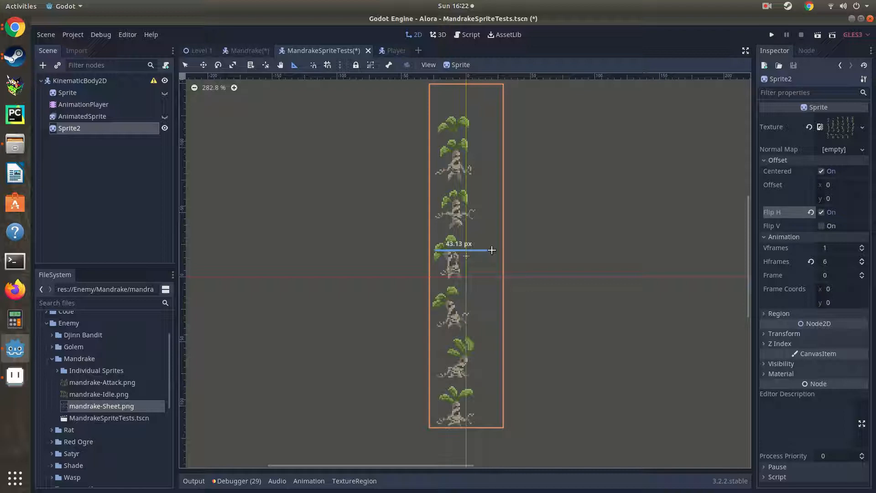
mouse_move(813, 226)
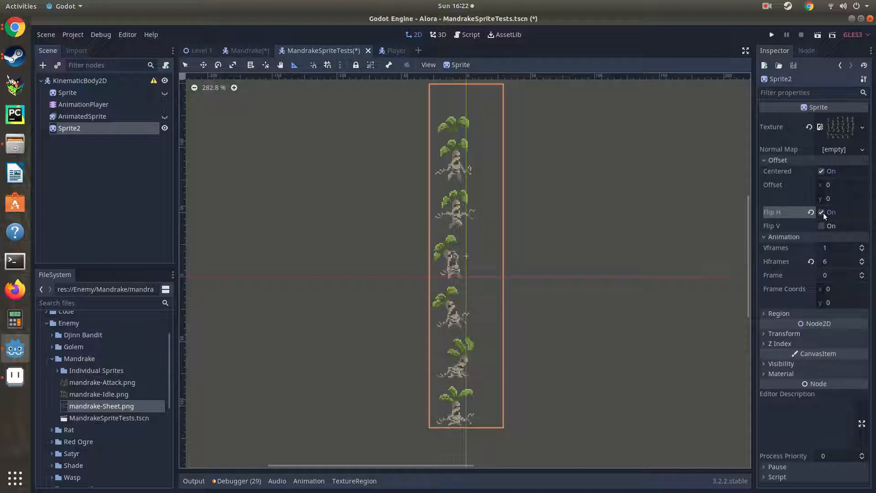
left_click(821, 212)
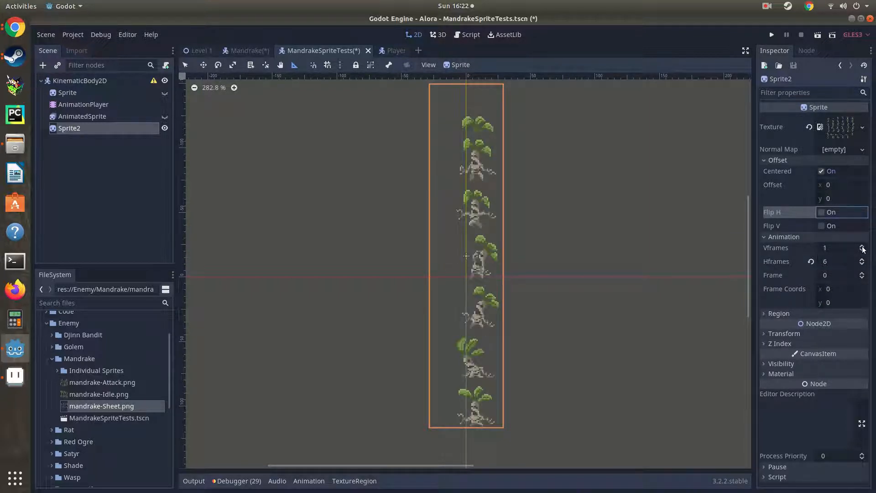
left_click(863, 245)
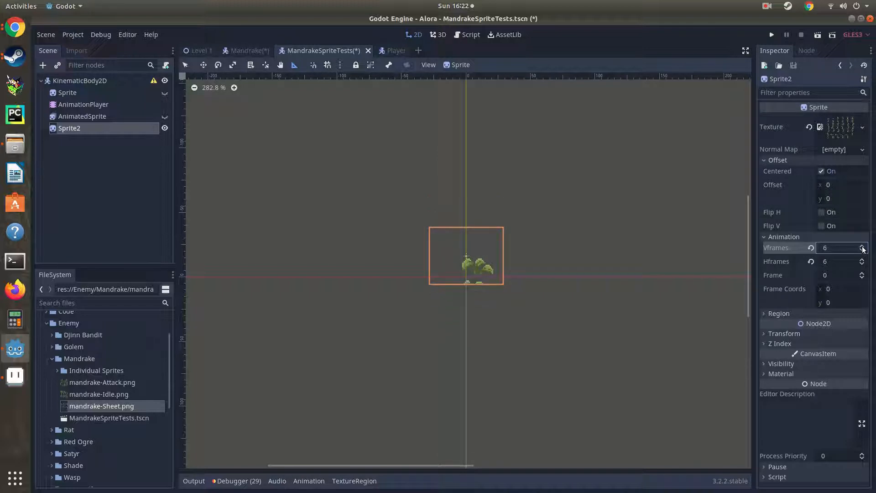
left_click(862, 245)
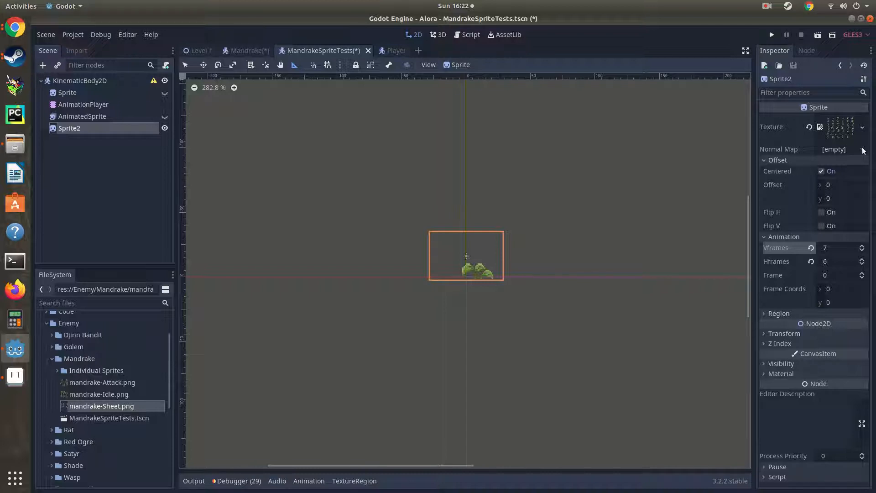
Show the sheet in the TextureRegion editor with Snap Mode set to Pixel Snap.
left_click(841, 127)
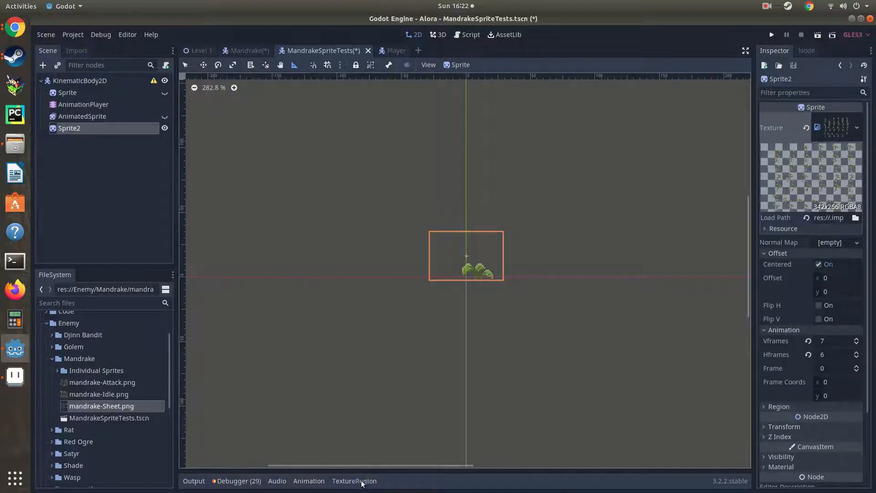
left_click(354, 481)
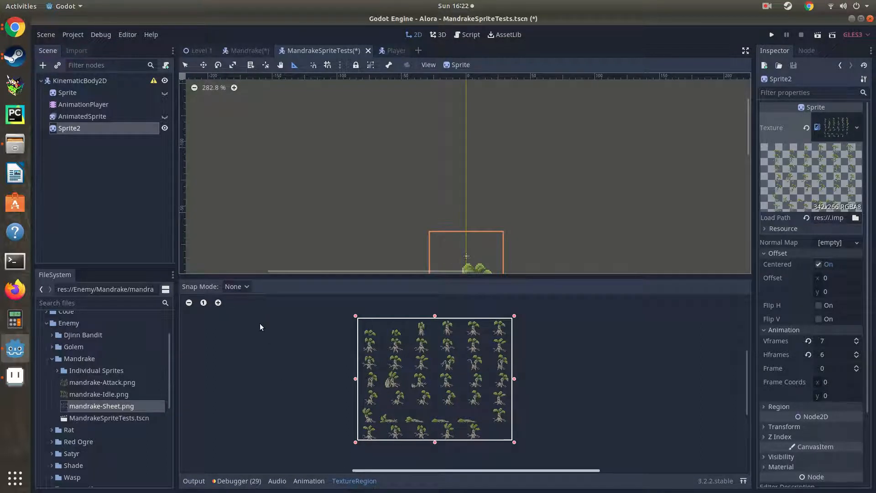
left_click(236, 286)
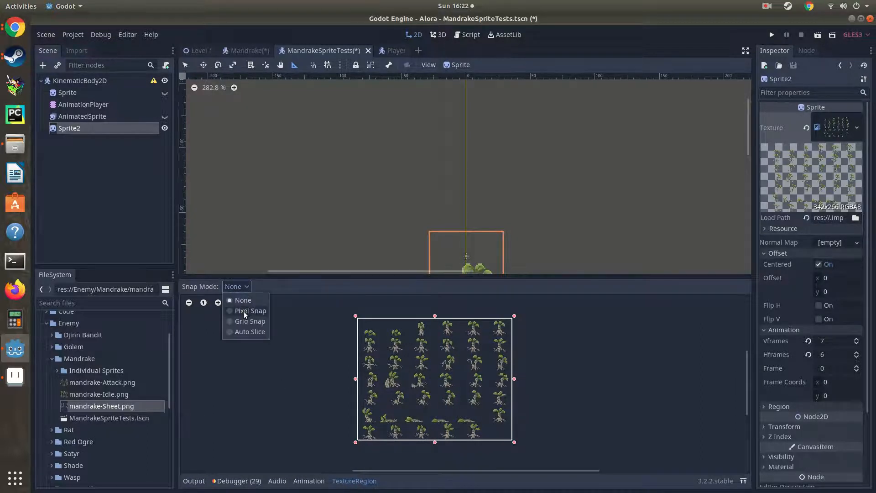
left_click(250, 311)
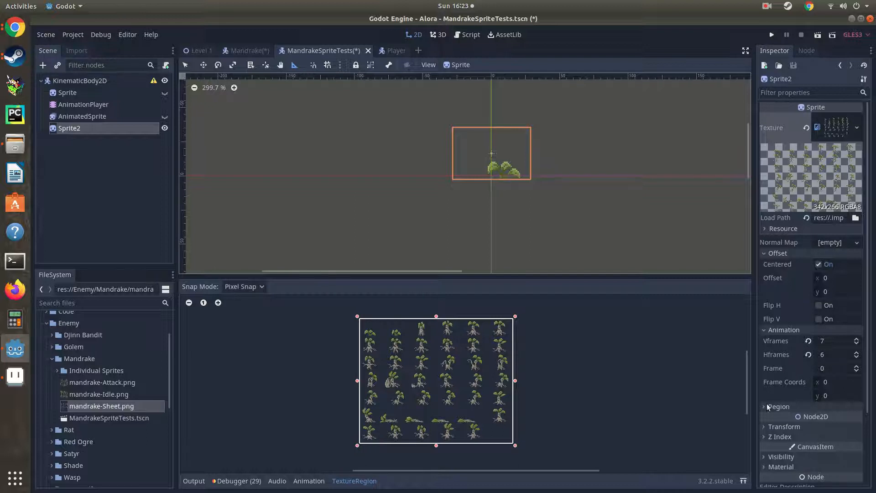
Enable Sprite2's Region with rect x 9, y 1, w 33, h 26.
left_click(766, 406)
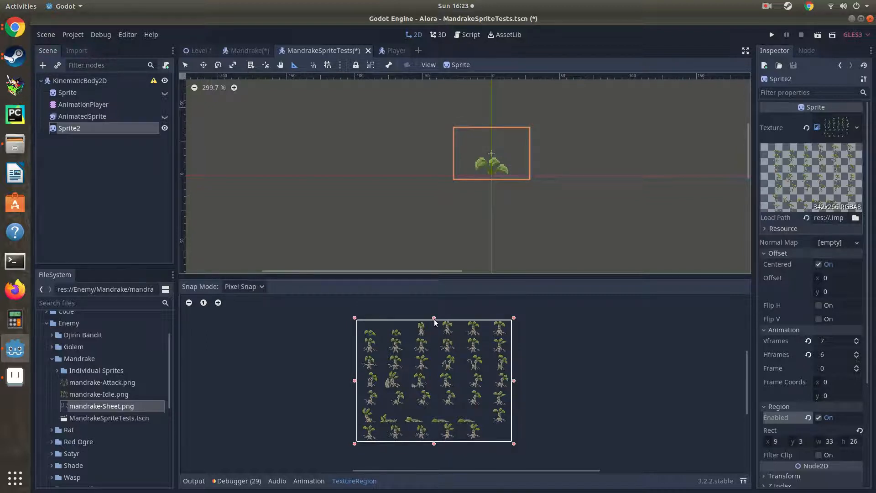
scroll("up", 3)
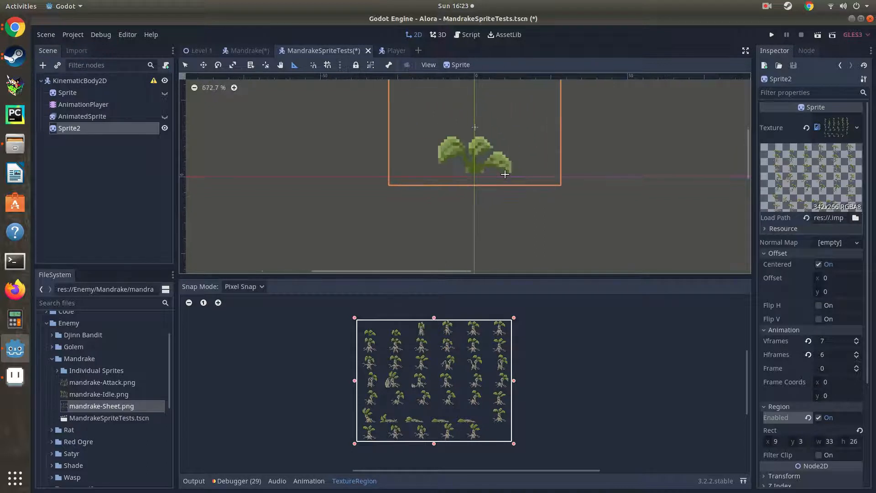
mouse_move(437, 321)
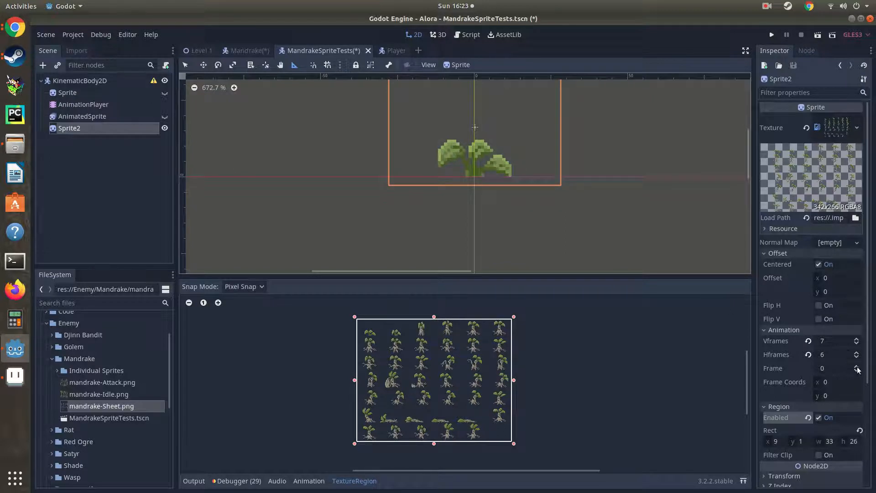
Step through later animation frames up to frame 9 to check centring in the region.
left_click(858, 368)
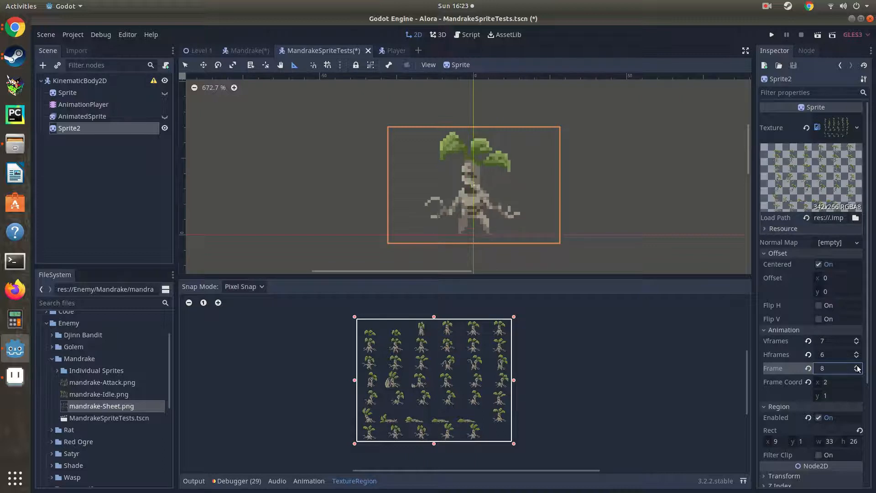
left_click(857, 366)
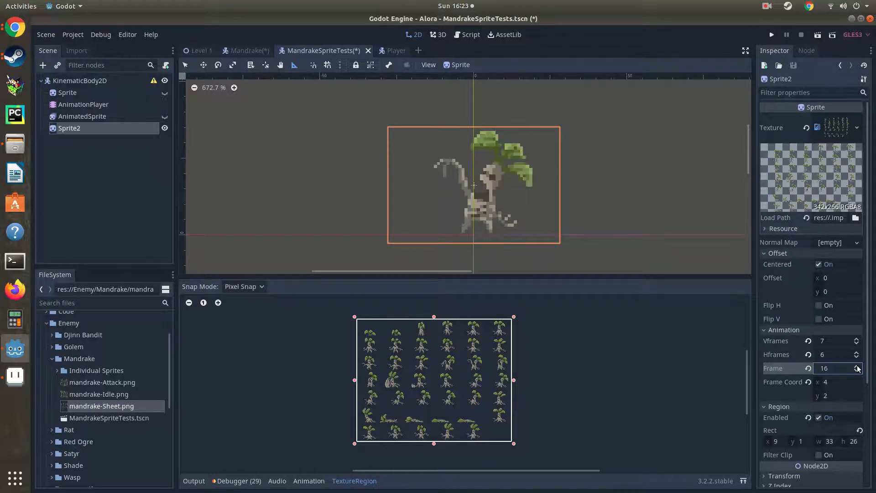
left_click(857, 367)
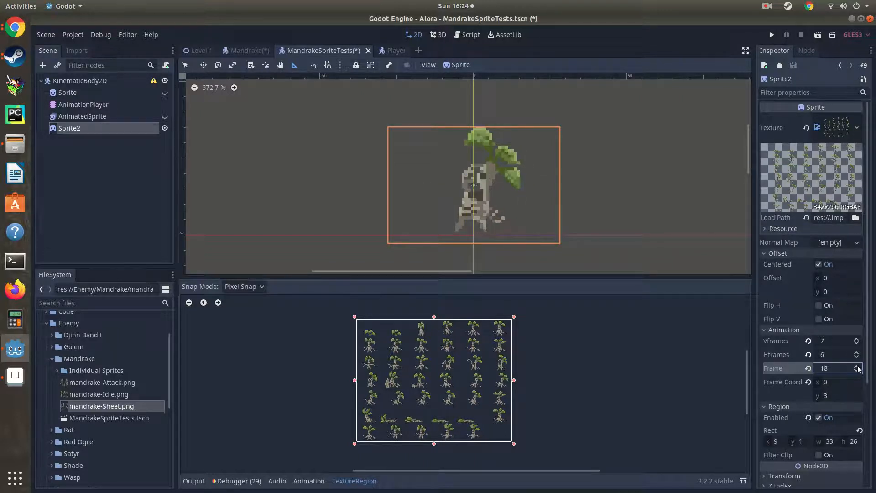
left_click(855, 365)
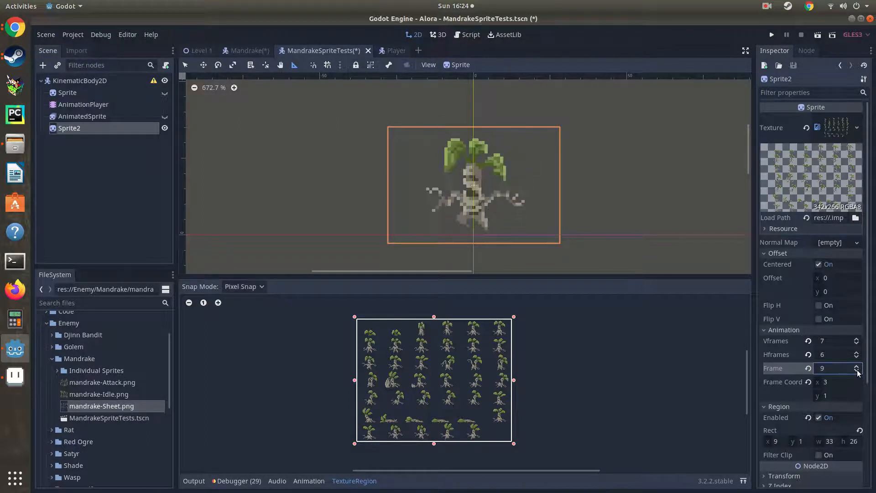
left_click(856, 371)
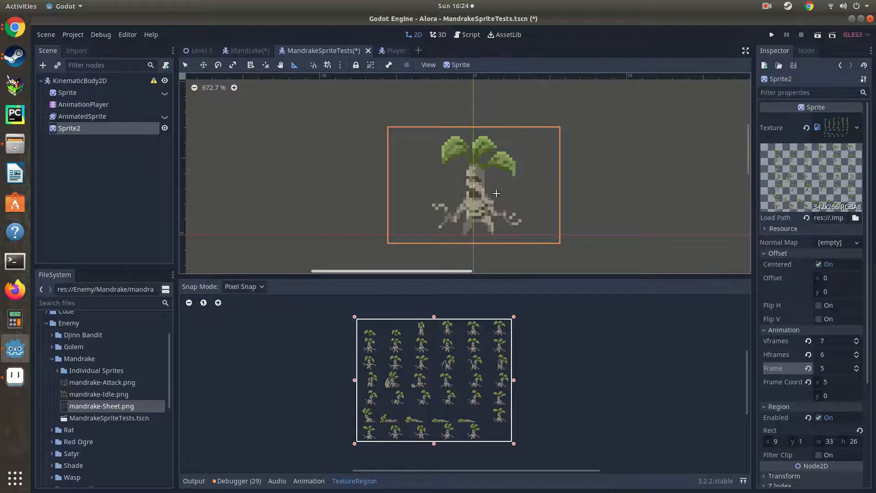
mouse_move(473, 176)
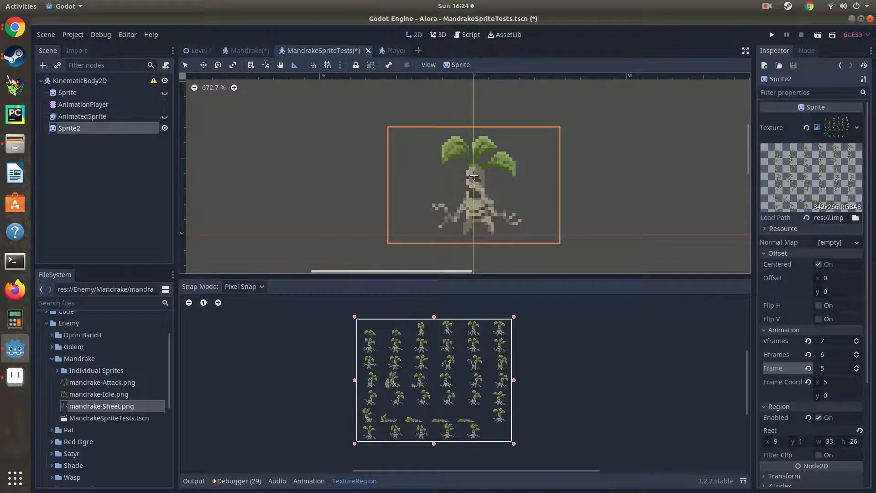
mouse_move(494, 234)
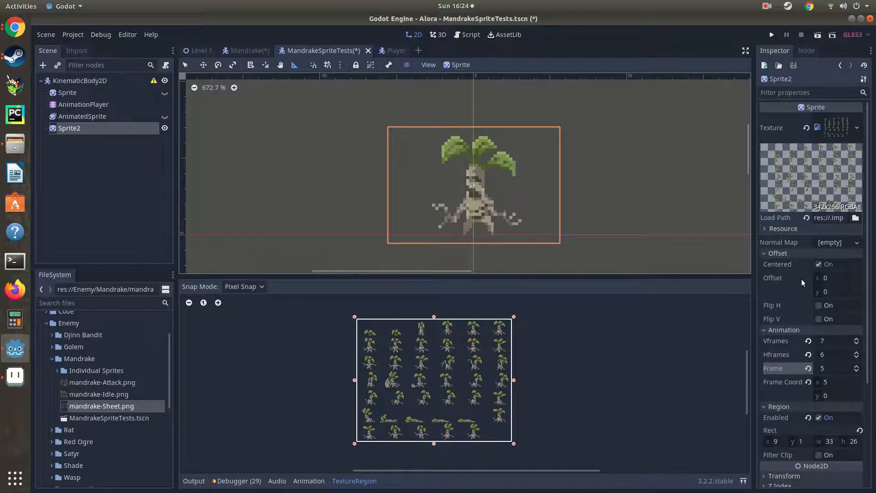
Verify the sprite stays centered with Flip H toggled, then move to the Mandrake scene.
left_click(820, 305)
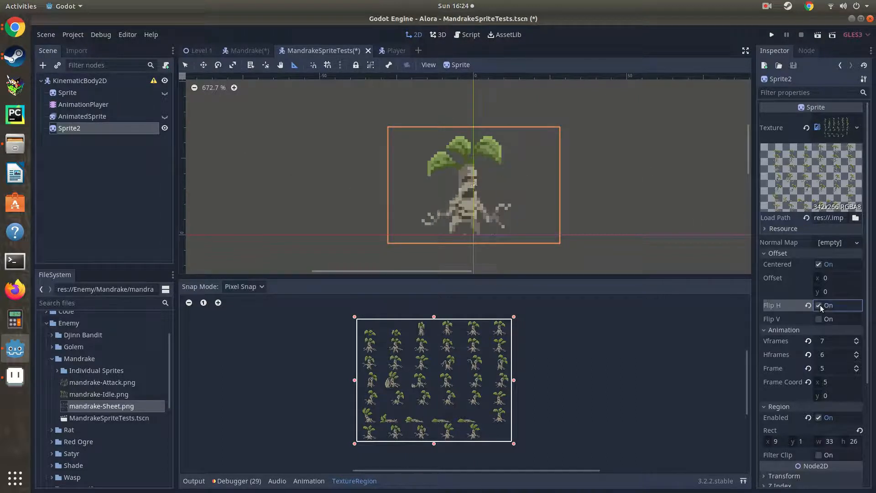
left_click(820, 305)
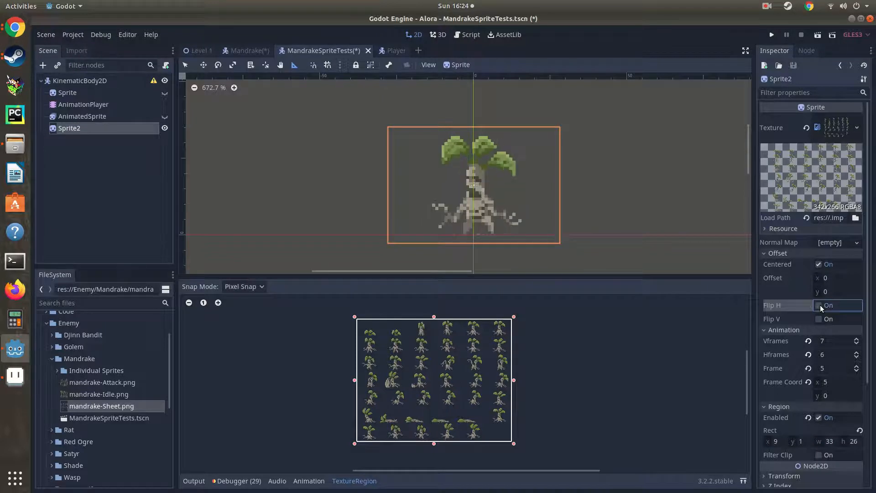
left_click(820, 305)
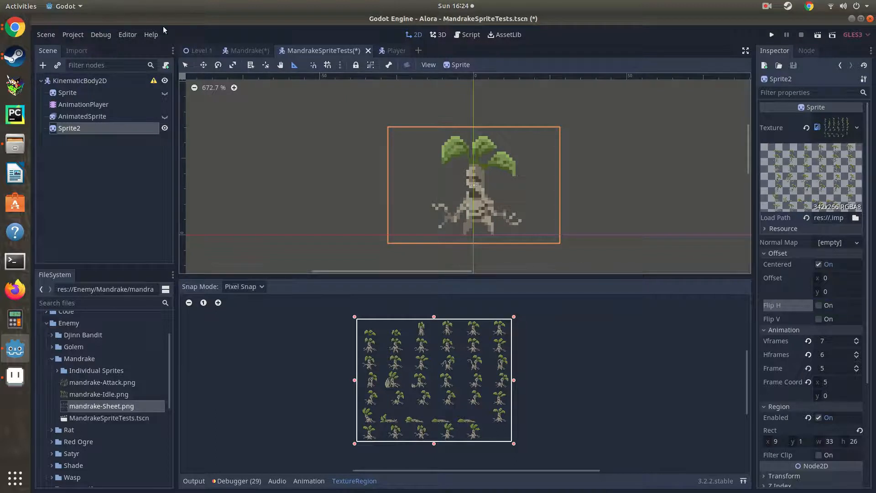
left_click(248, 50)
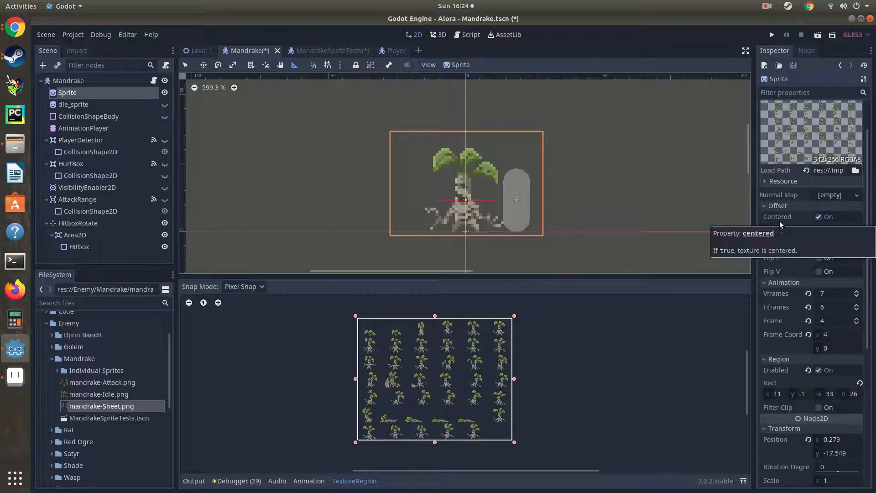
mouse_move(519, 197)
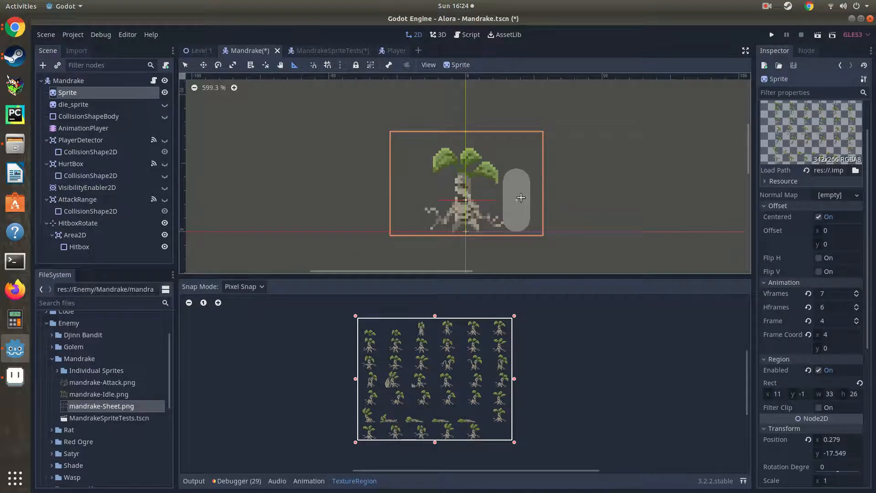
Set HitboxRotate's Rotation Degrees to 5.5 and select the AnimationPlayer.
left_click(78, 223)
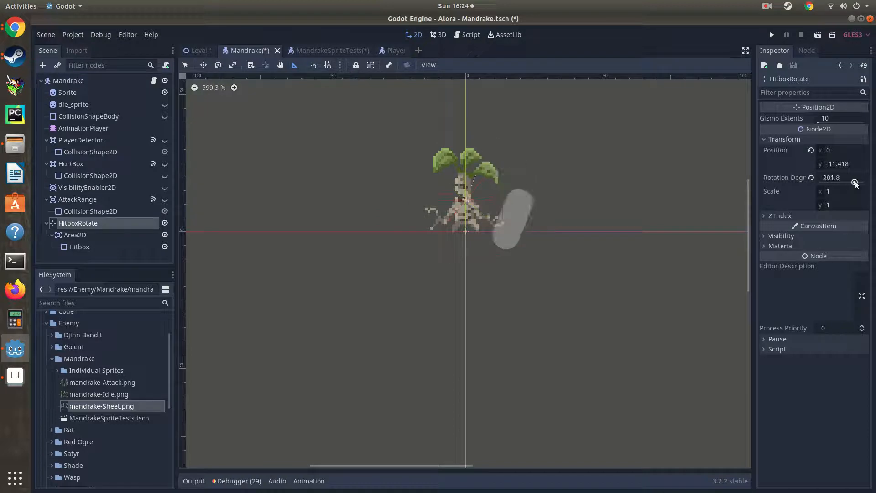
left_click(844, 183)
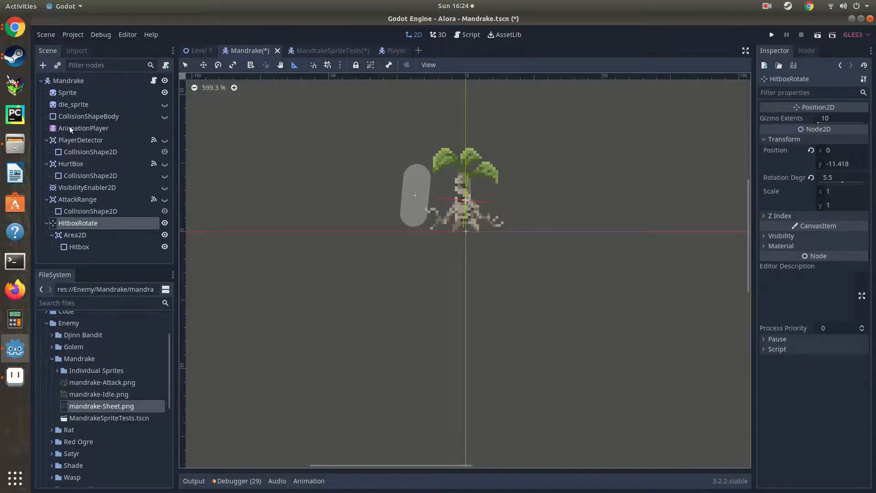
left_click(83, 128)
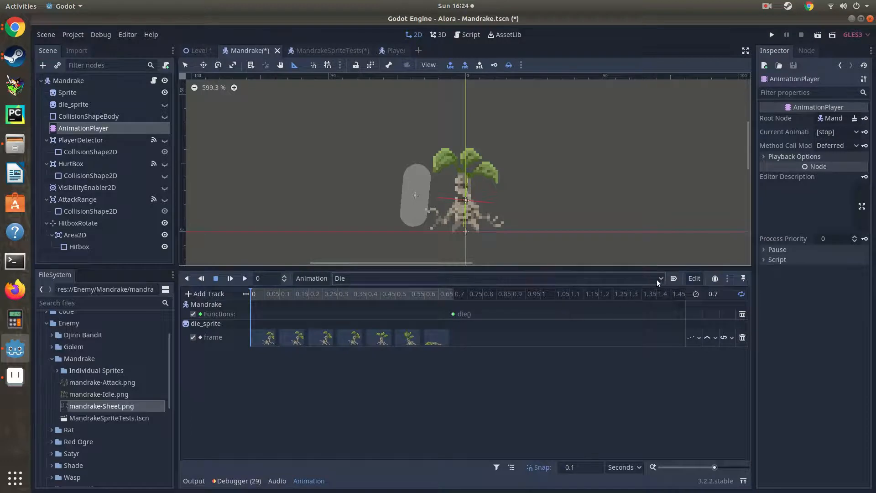
Load the Attack animation, scrub to 0.4 s striking frame and select the Sprite.
left_click(659, 279)
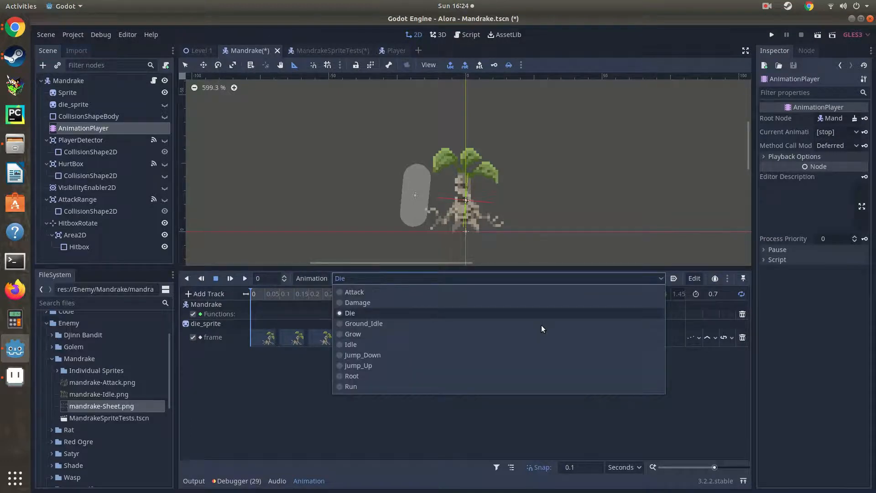
mouse_move(539, 334)
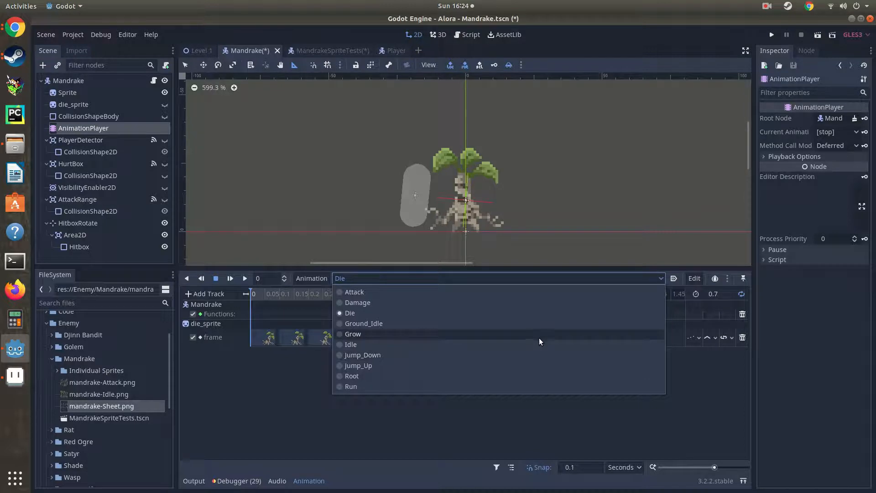
mouse_move(530, 299)
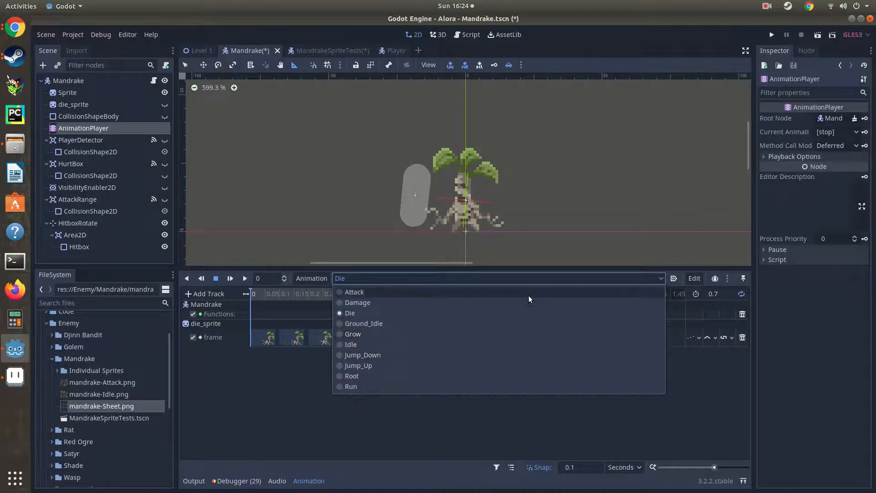
left_click(354, 293)
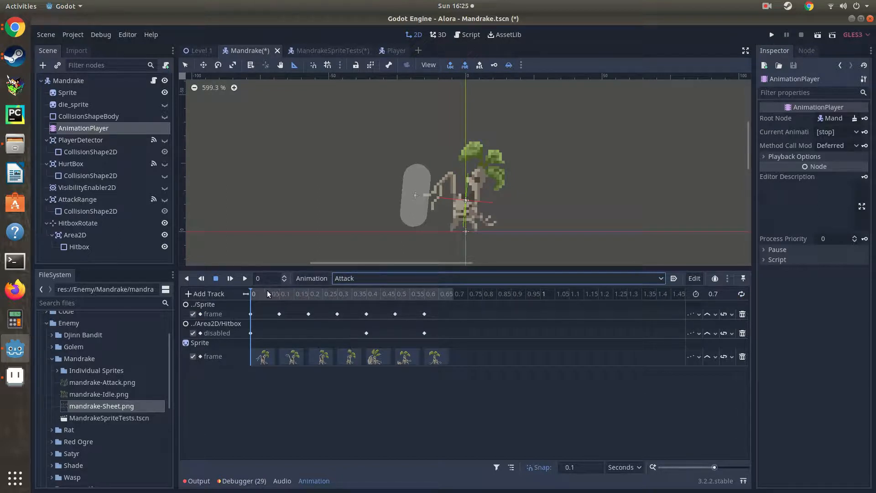
left_click(307, 293)
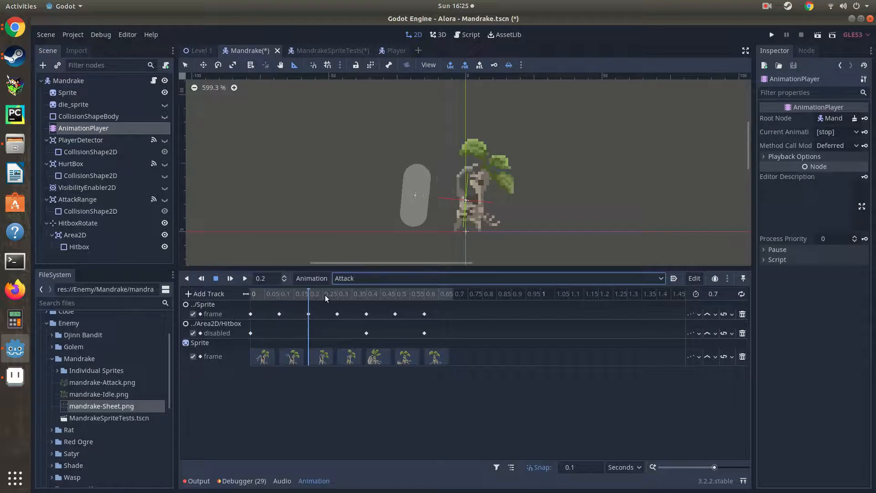
left_click(367, 293)
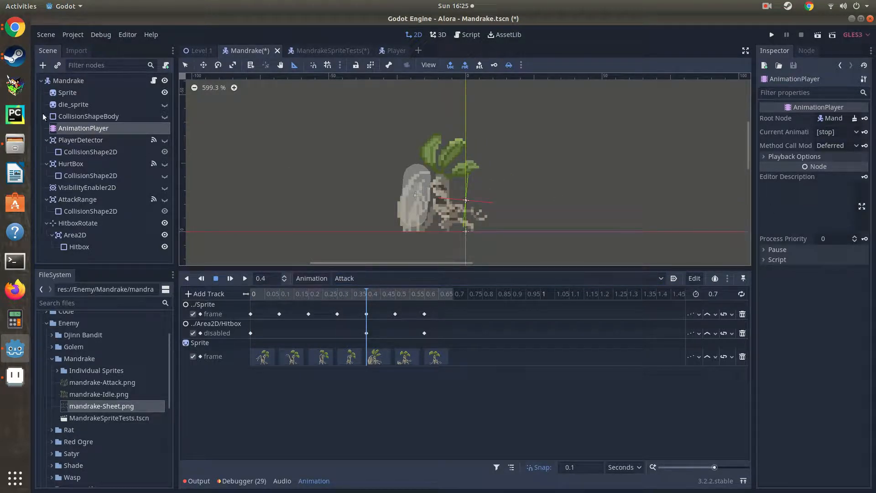
left_click(67, 92)
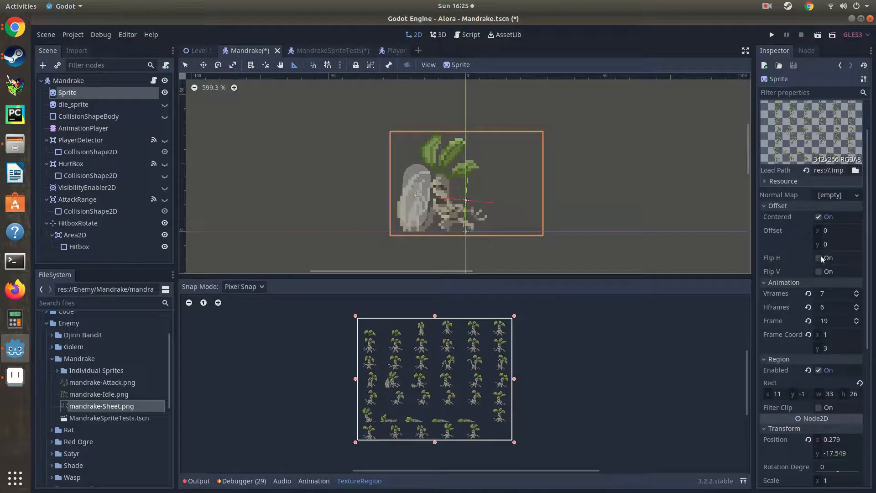
Enable Flip H, rotate HitboxRotate to -183.6 degrees and run the scene.
left_click(818, 257)
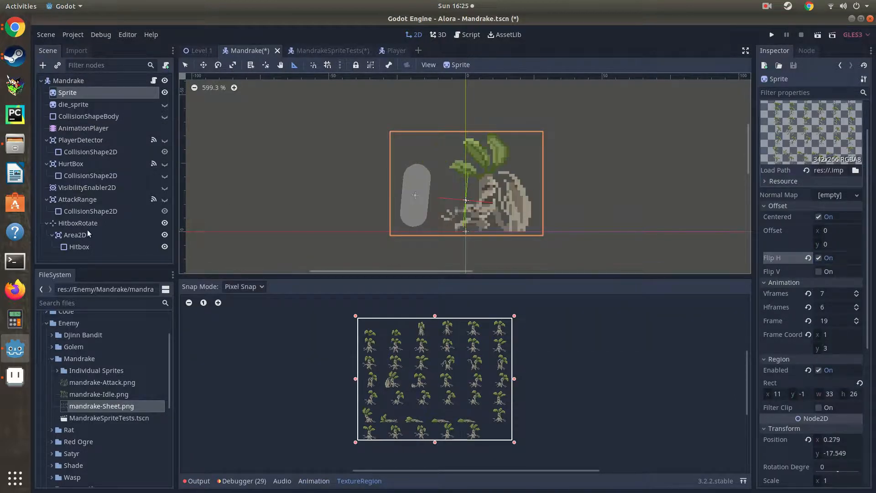
left_click(79, 223)
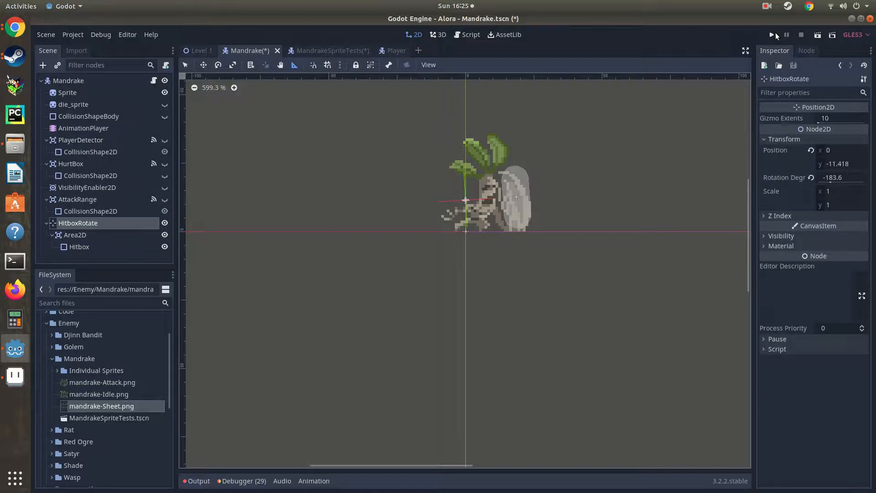
left_click(773, 35)
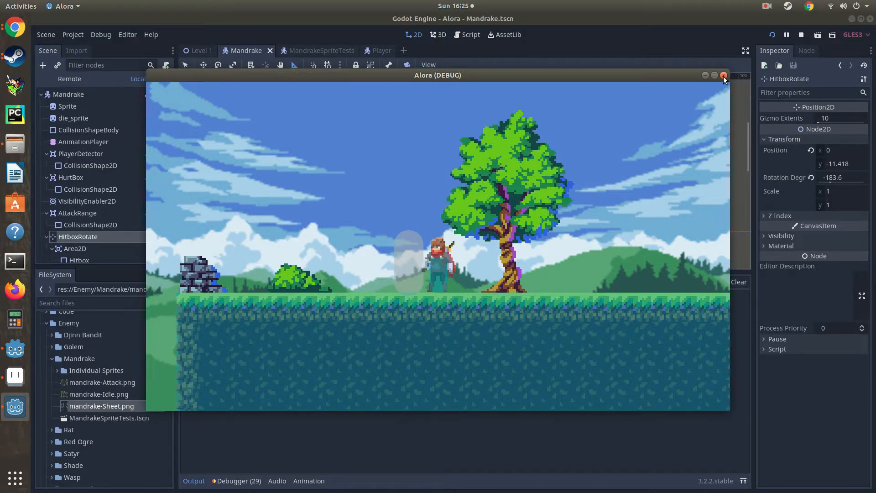
left_click(724, 74)
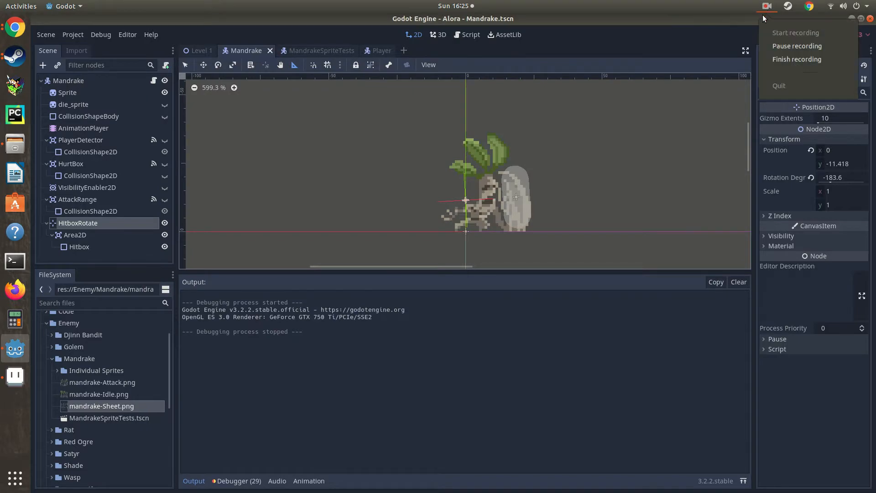